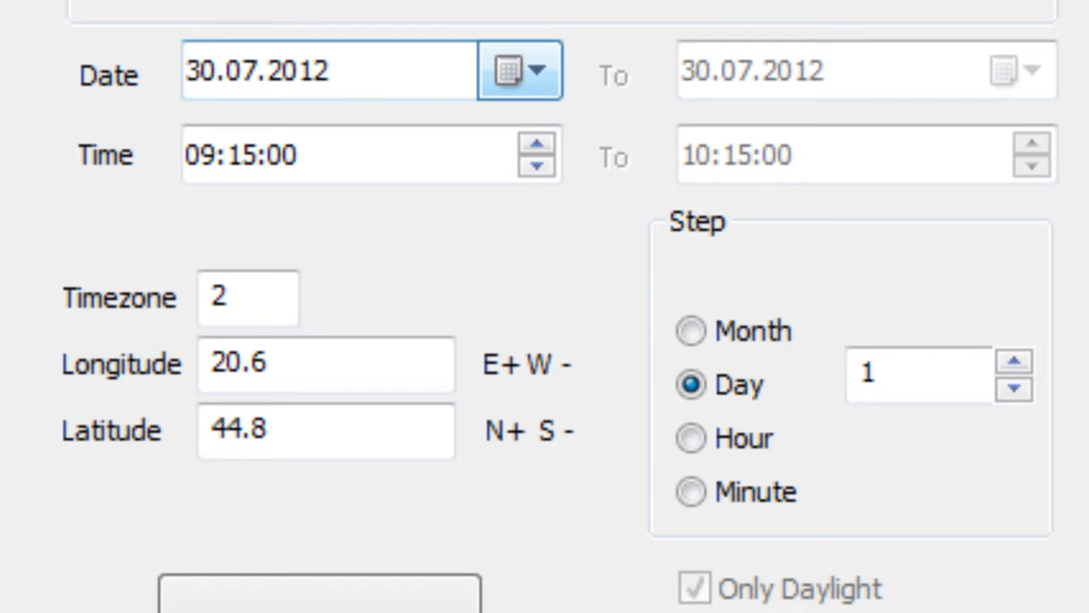
Step: Enable the from–to range and pick 30 August 2012 as the end date
left_click(1013, 71)
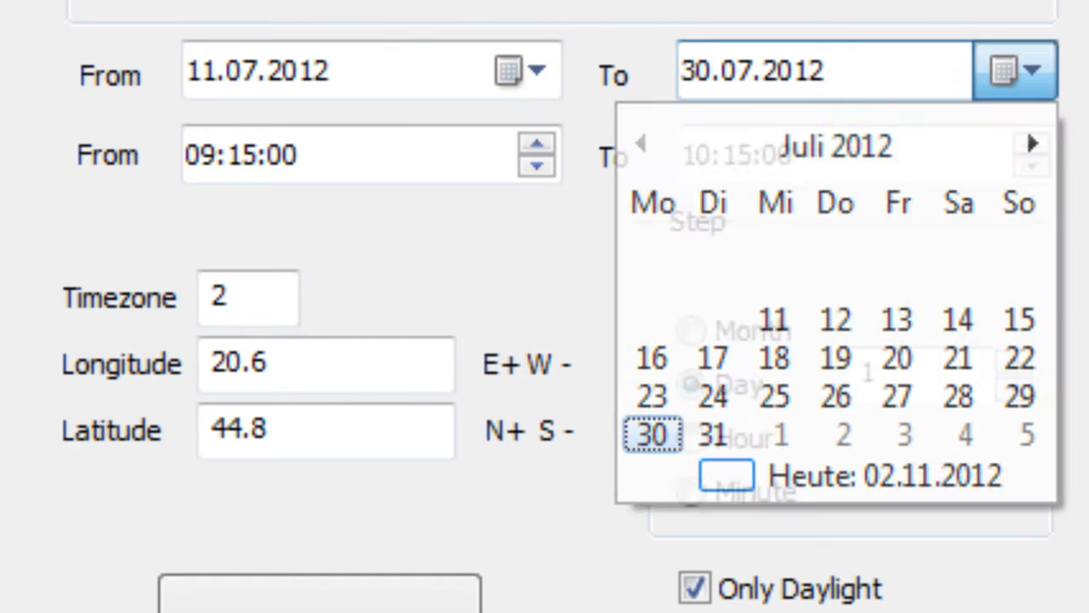
left_click(1031, 143)
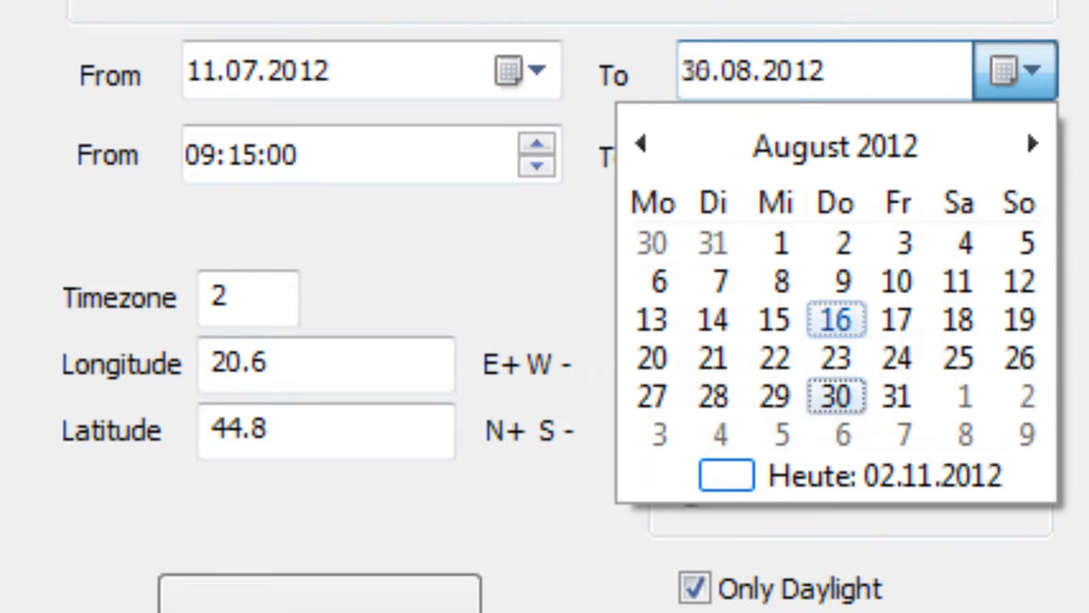
left_click(834, 320)
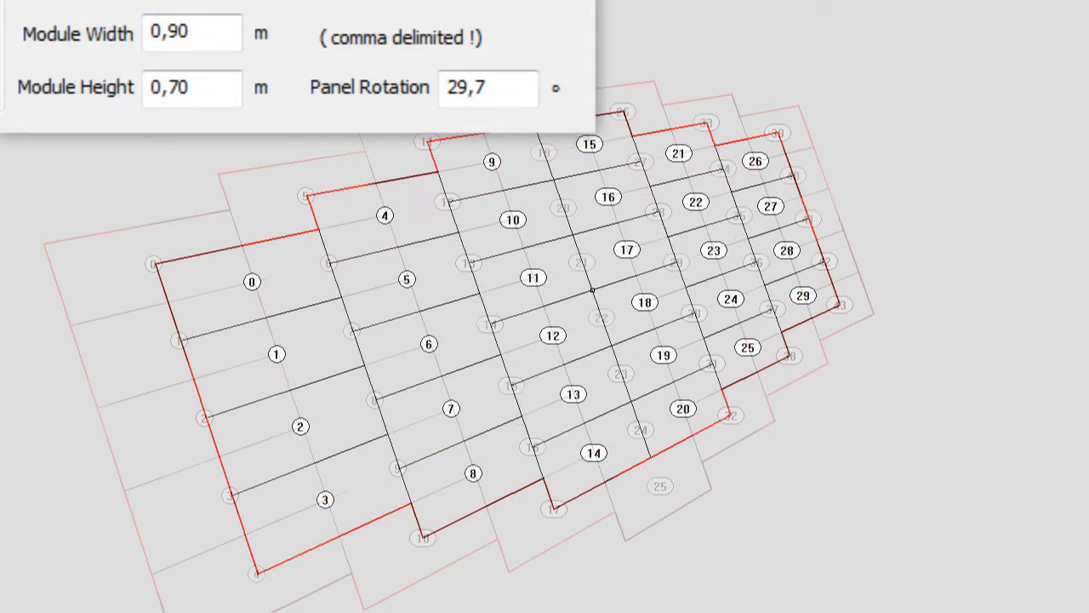
Step: Select the module width field to enter the 0,90 m module width
left_click(511, 212)
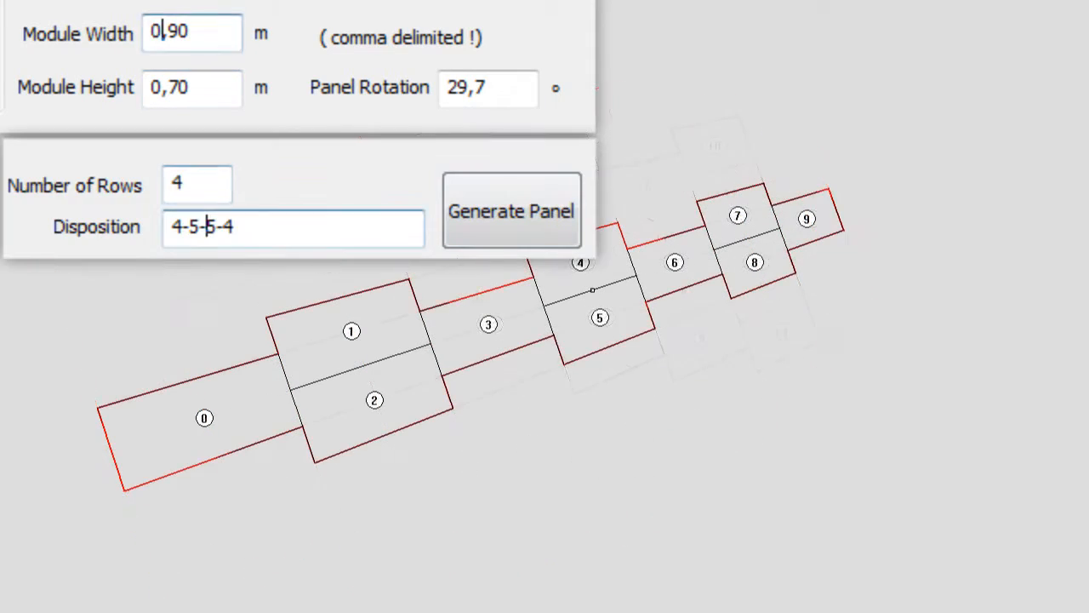
left_click(510, 211)
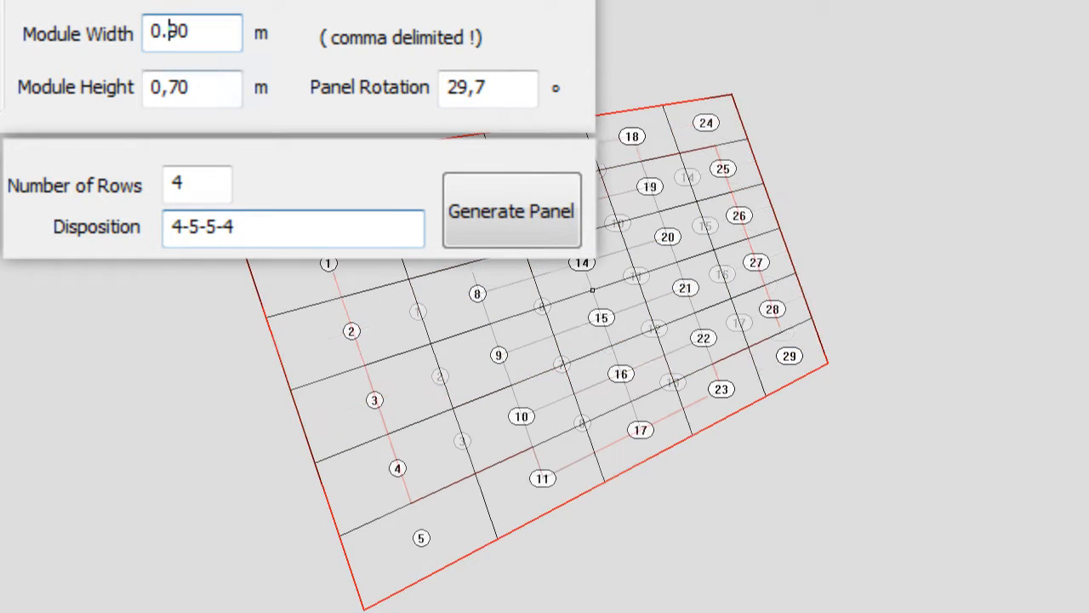
left_click(511, 211)
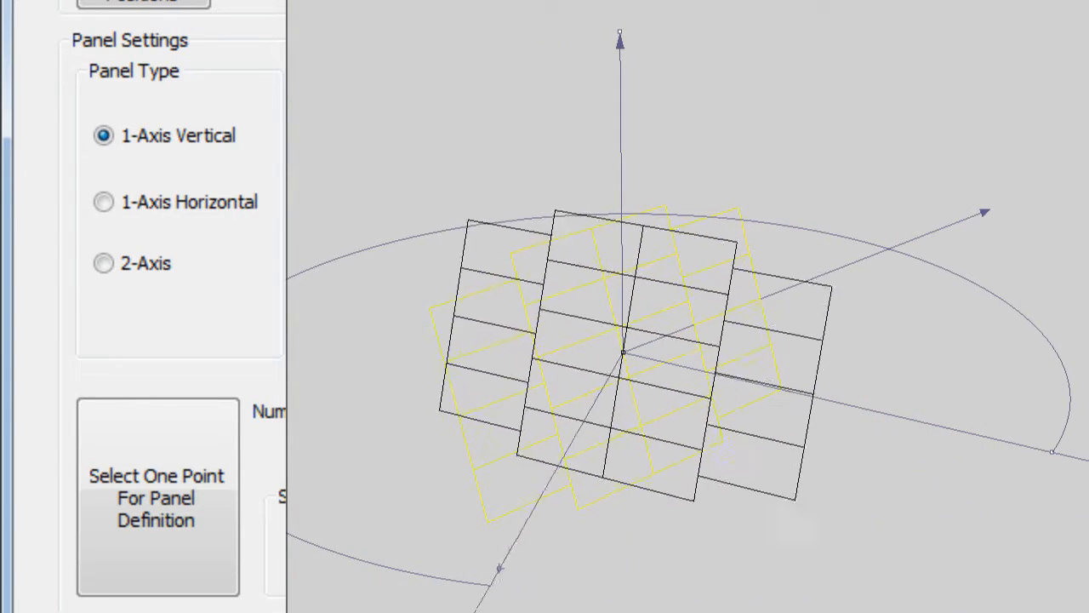
left_click(103, 201)
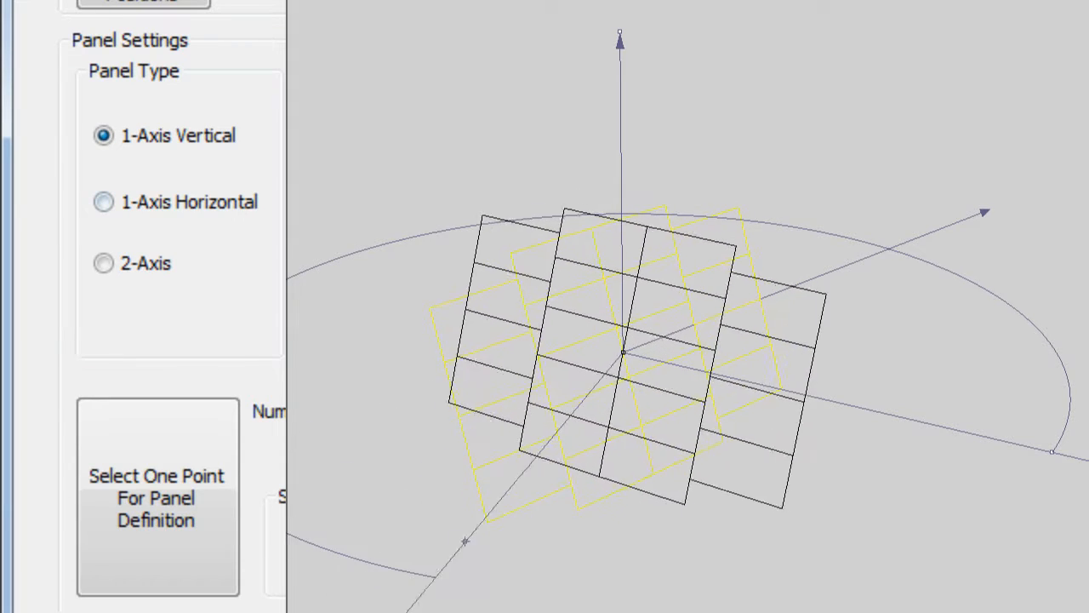
left_click(102, 201)
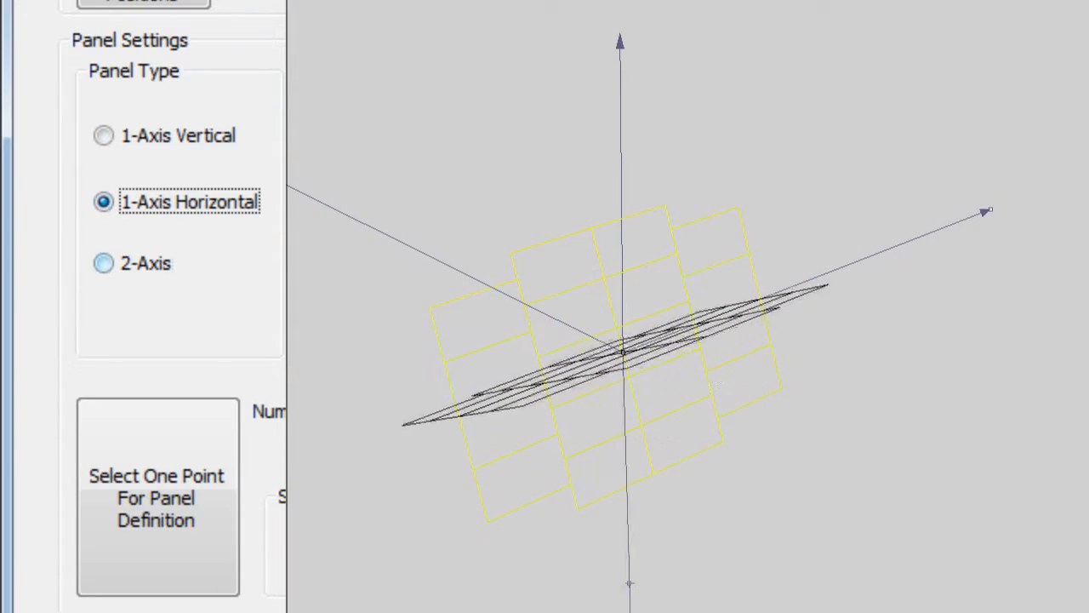
left_click(102, 262)
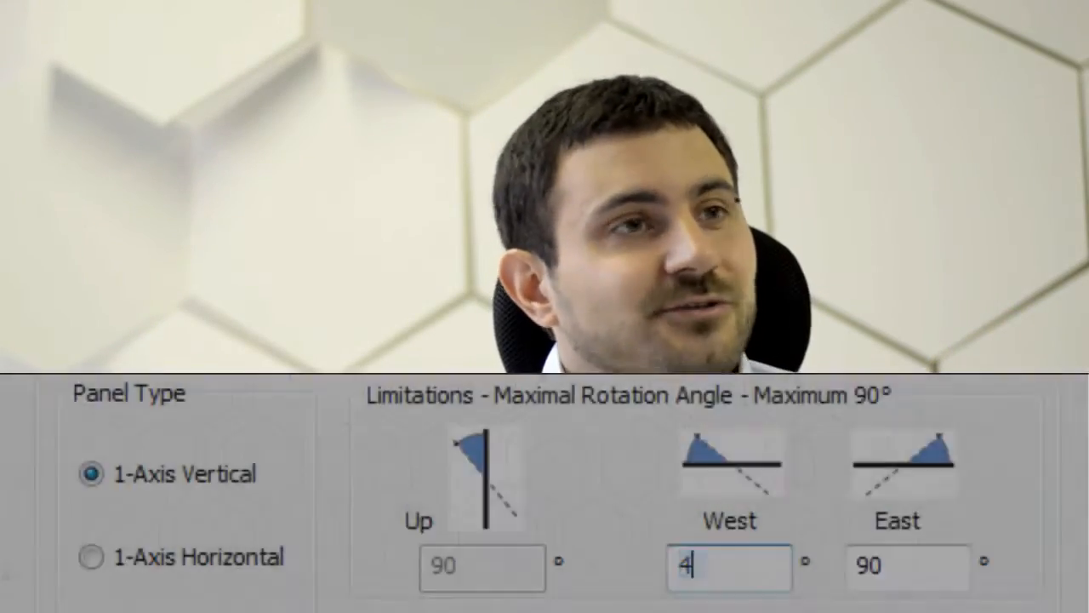
Step: Set the maximum westward rotation limit to 45°, leaving east at 90°
left_click(906, 566)
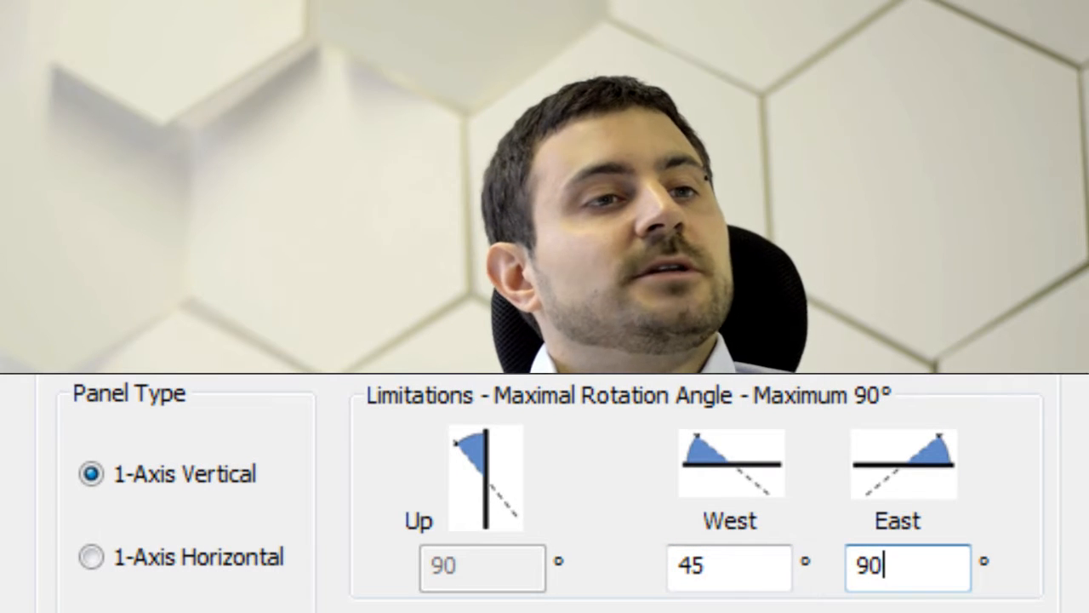
type("45")
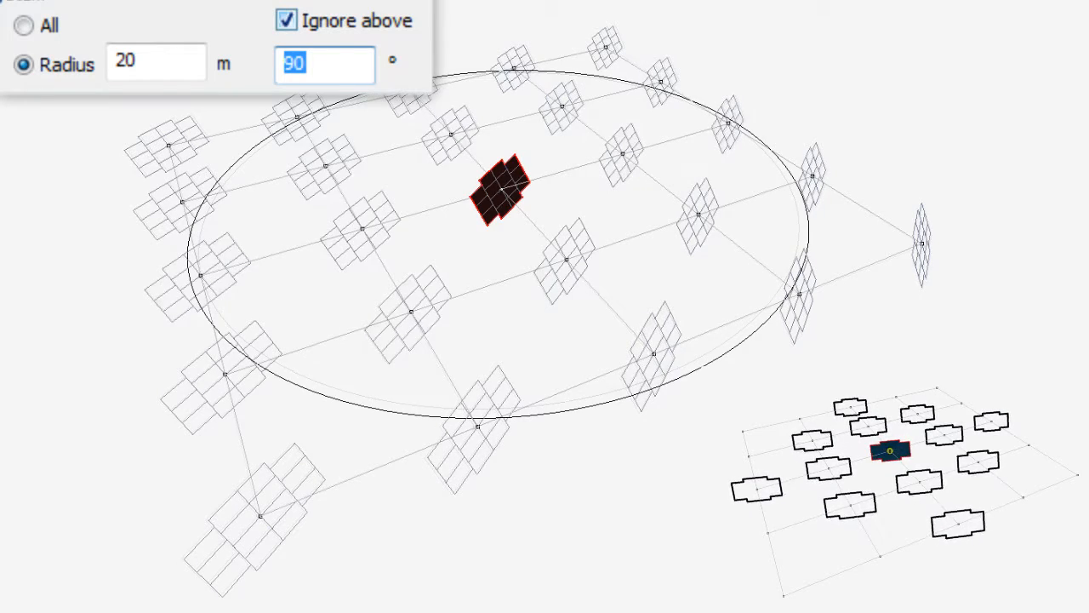
Step: Lower the ignore-above angle to 85° for the 20 m shading radius
type("8")
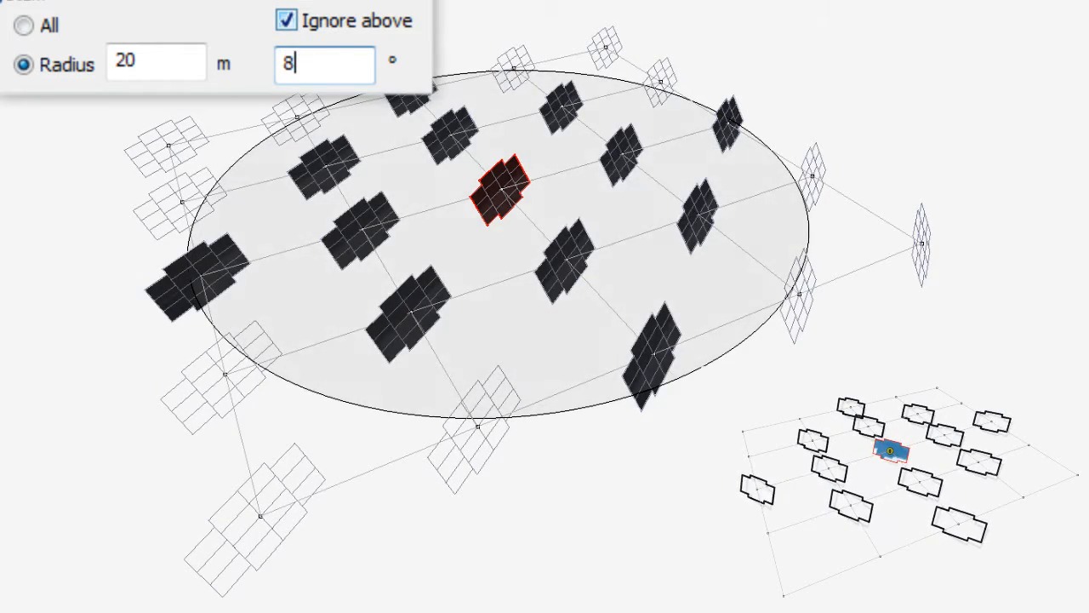
type("5")
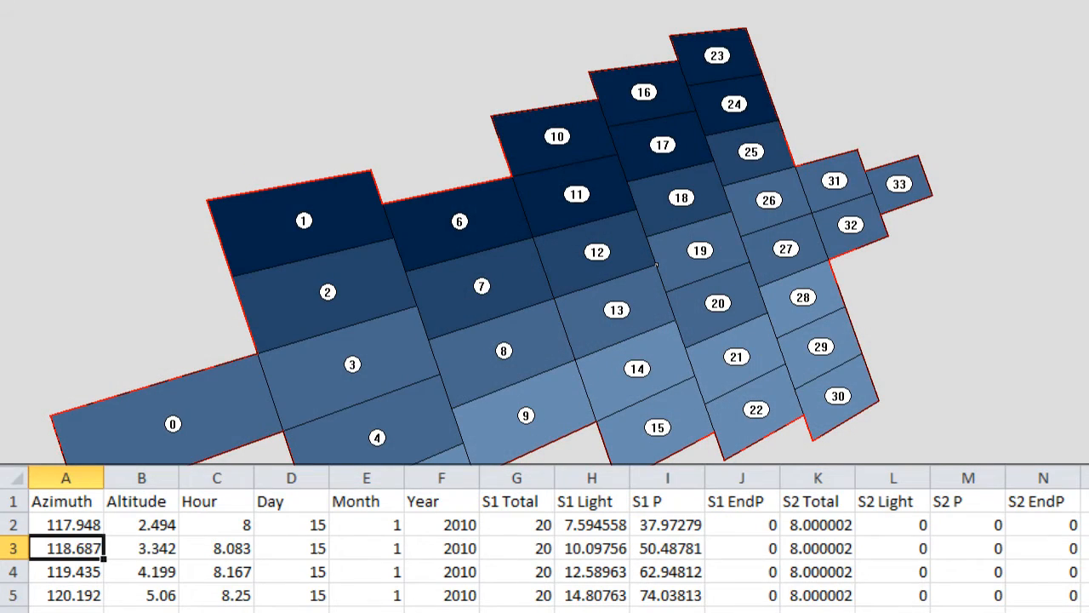
Step: Inspect the Hour value of the second exported time step in the results sheet
left_click(216, 548)
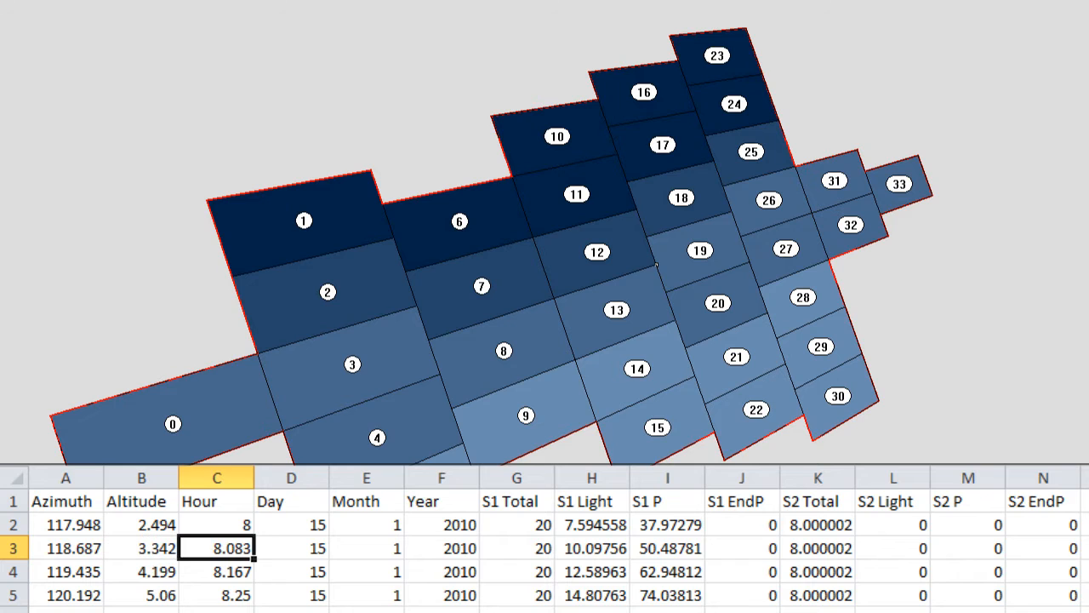